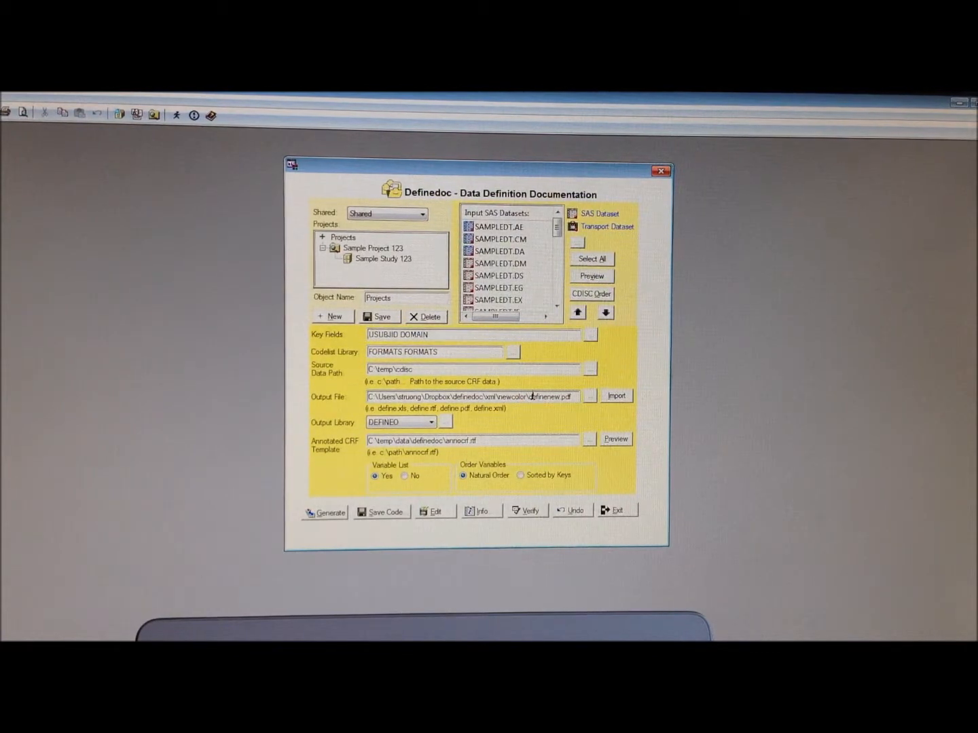
# - Generate definenew.pdf from the AE, CM and DA datasets, reaching the overwrite warning
pyautogui.doubleClick(550, 396)
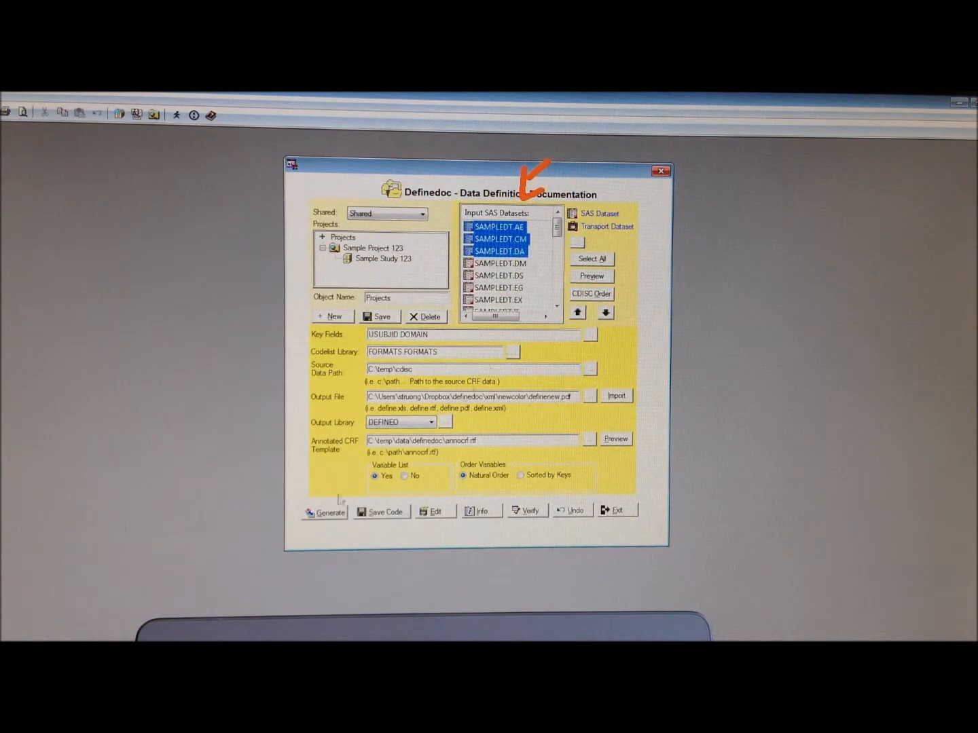
pyautogui.click(330, 510)
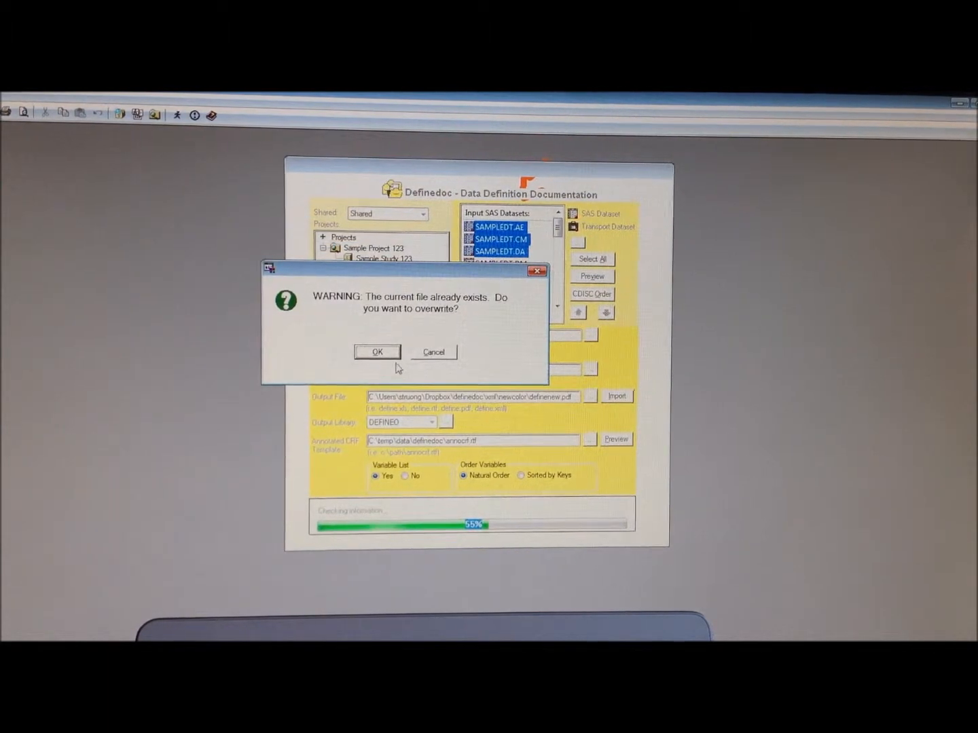
pyautogui.click(378, 352)
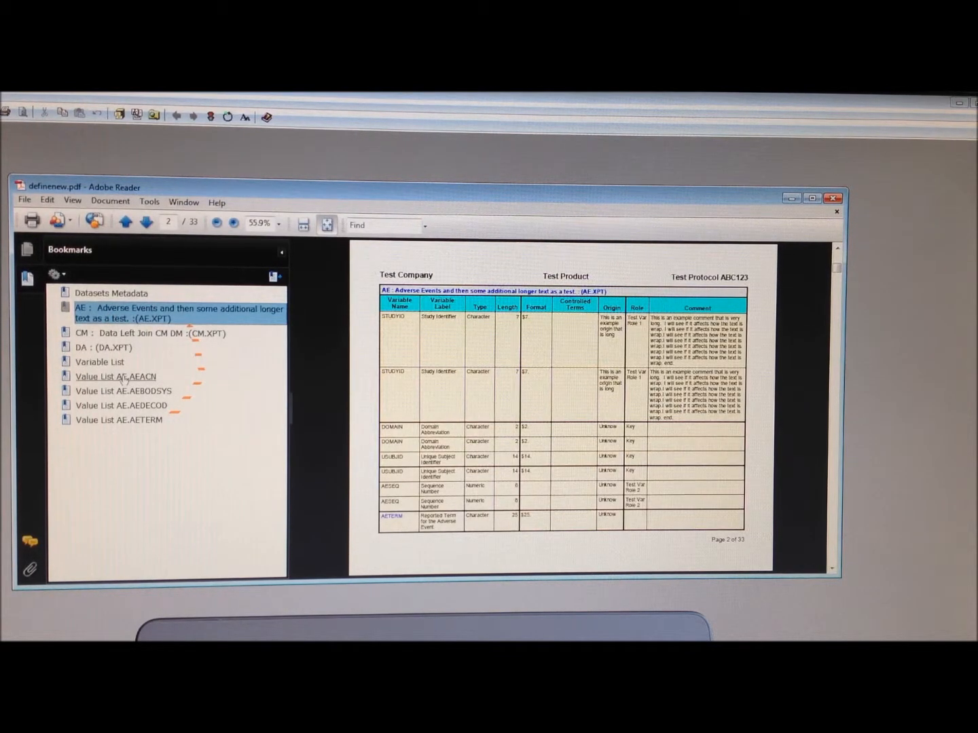
pyautogui.moveTo(281, 248)
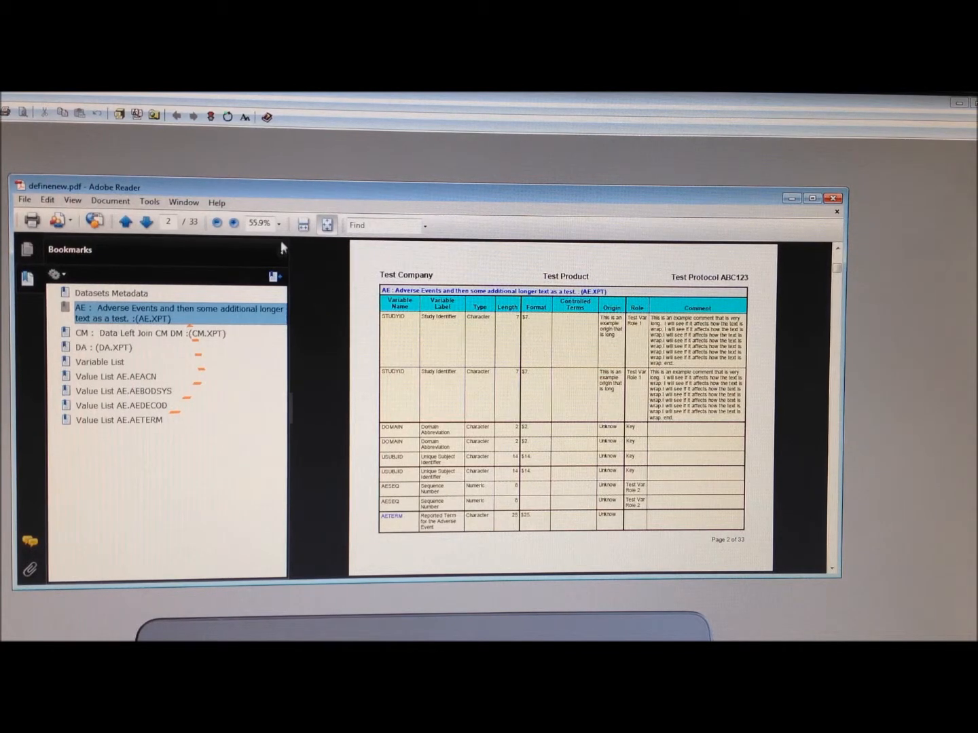
# - View the define PDF at 100% and jump to the AE.AETERM value list page
pyautogui.click(277, 222)
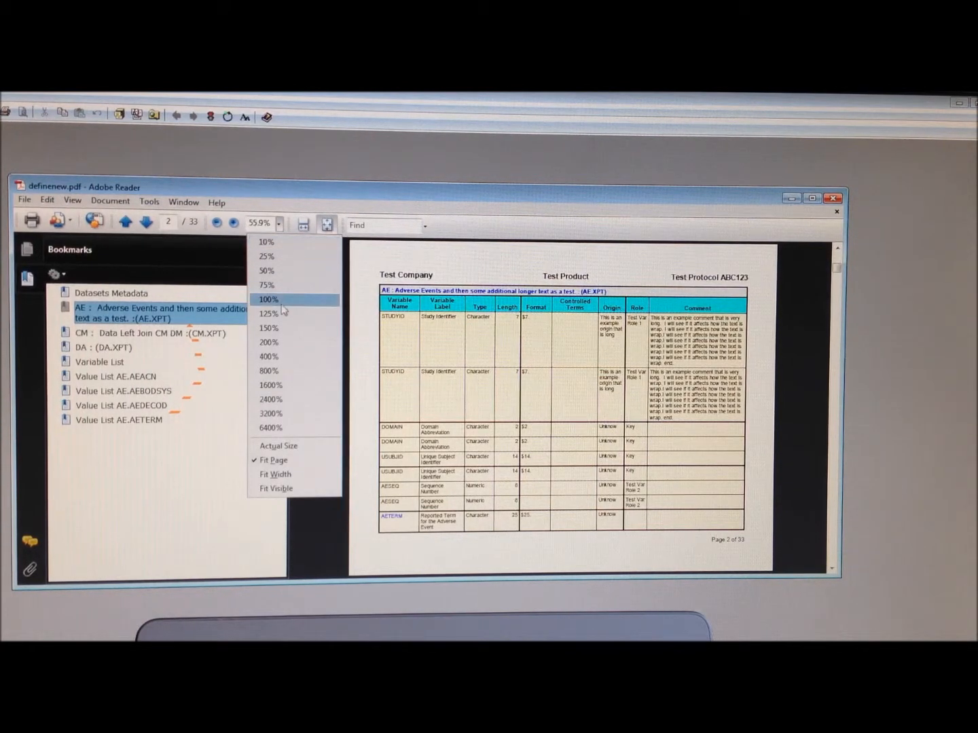
pyautogui.click(267, 299)
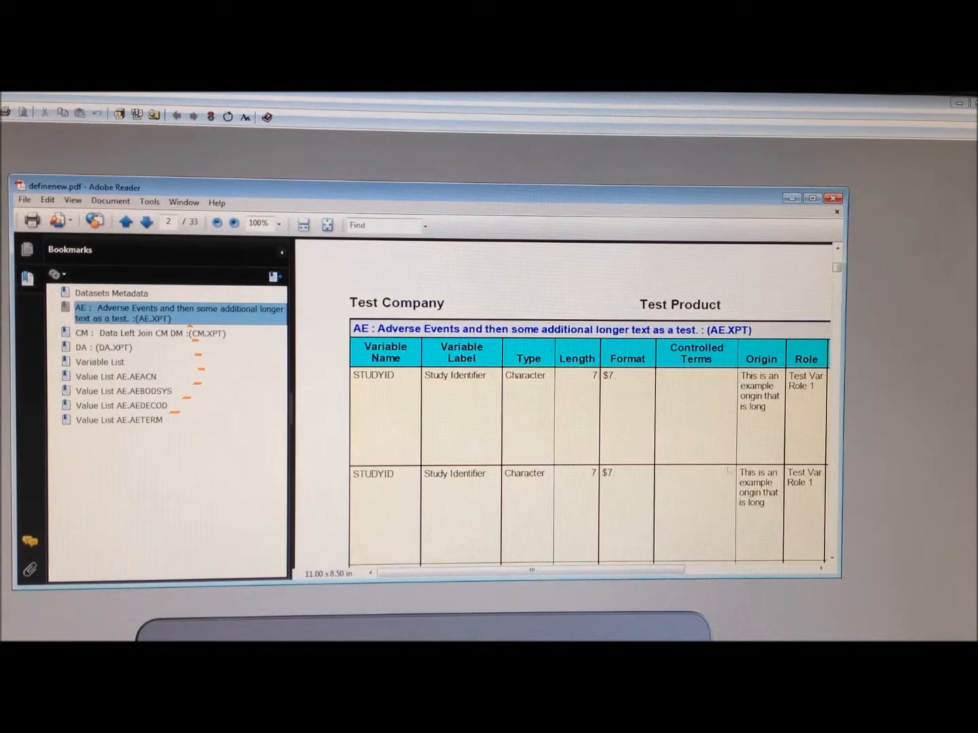
pyautogui.scroll(-3)
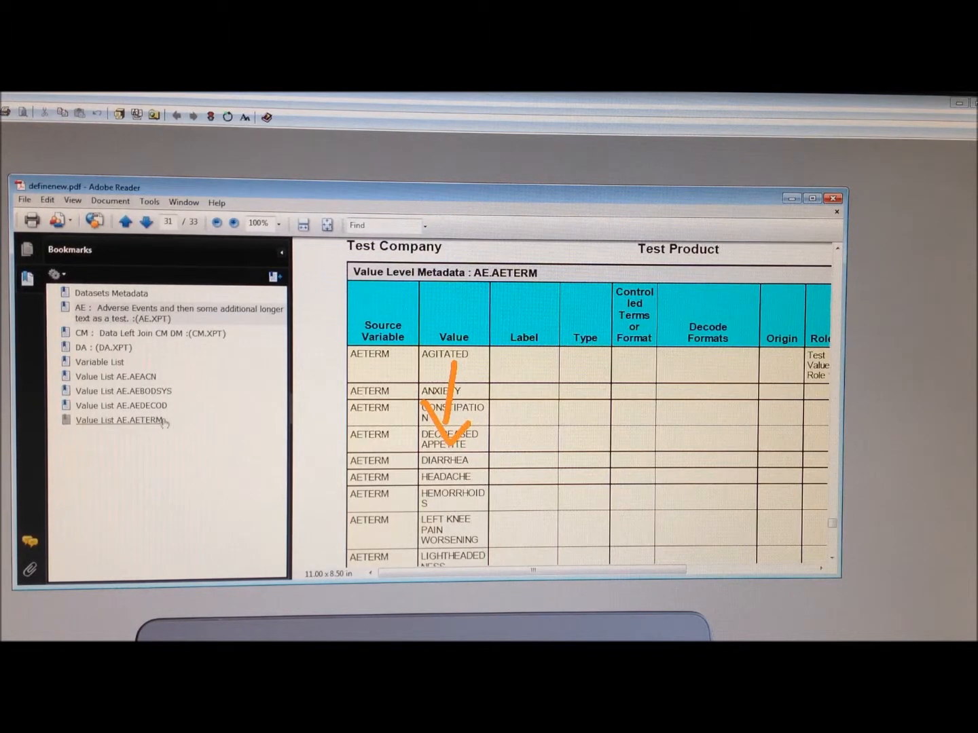
pyautogui.click(122, 404)
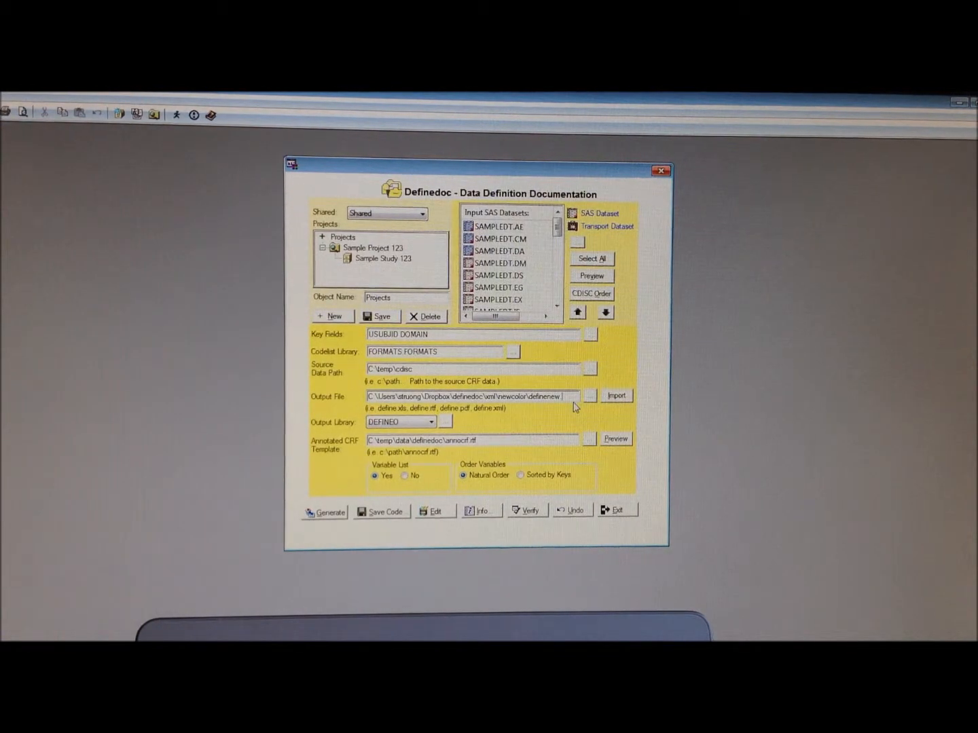
# - Change the output file to definenew.xml and generate the define XML, confirming
pyautogui.write('xml')
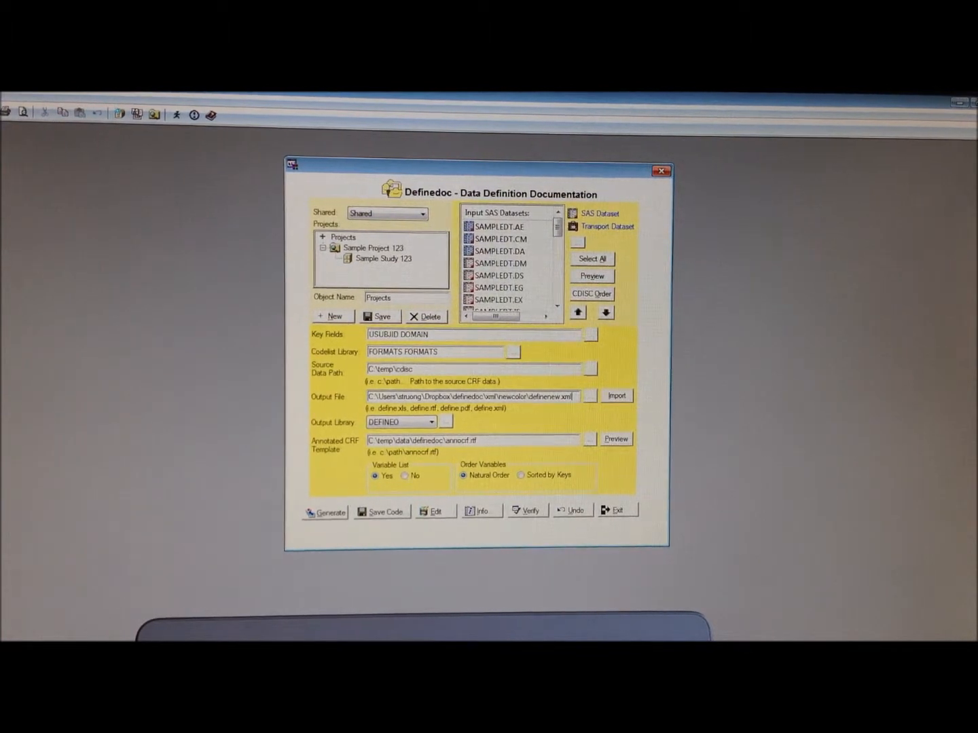
pyautogui.moveTo(540, 421)
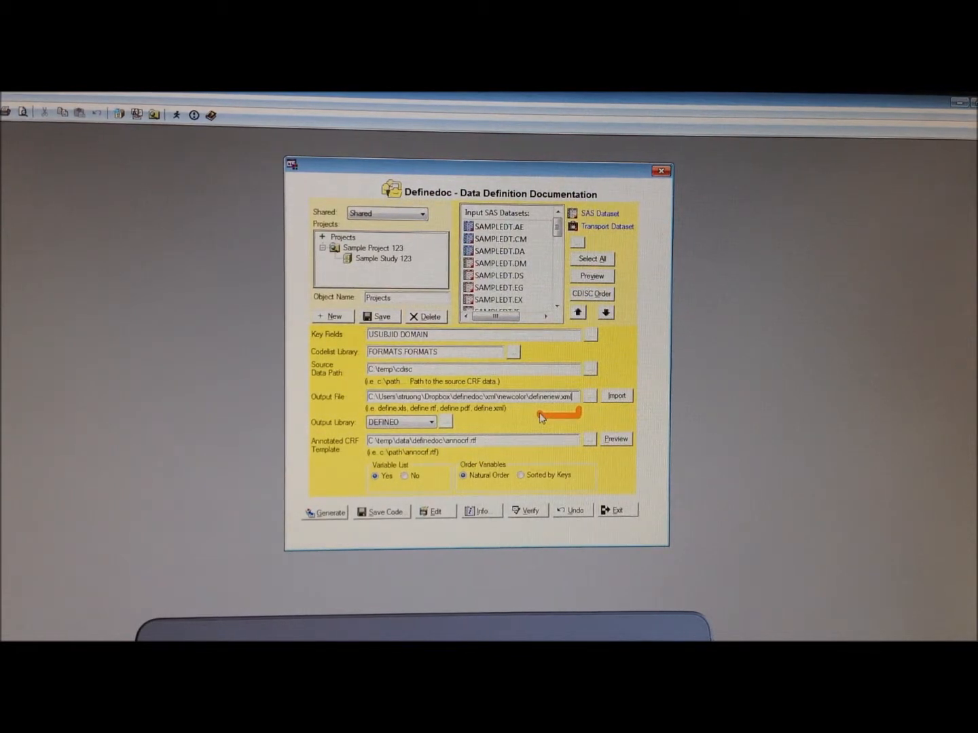
pyautogui.click(329, 513)
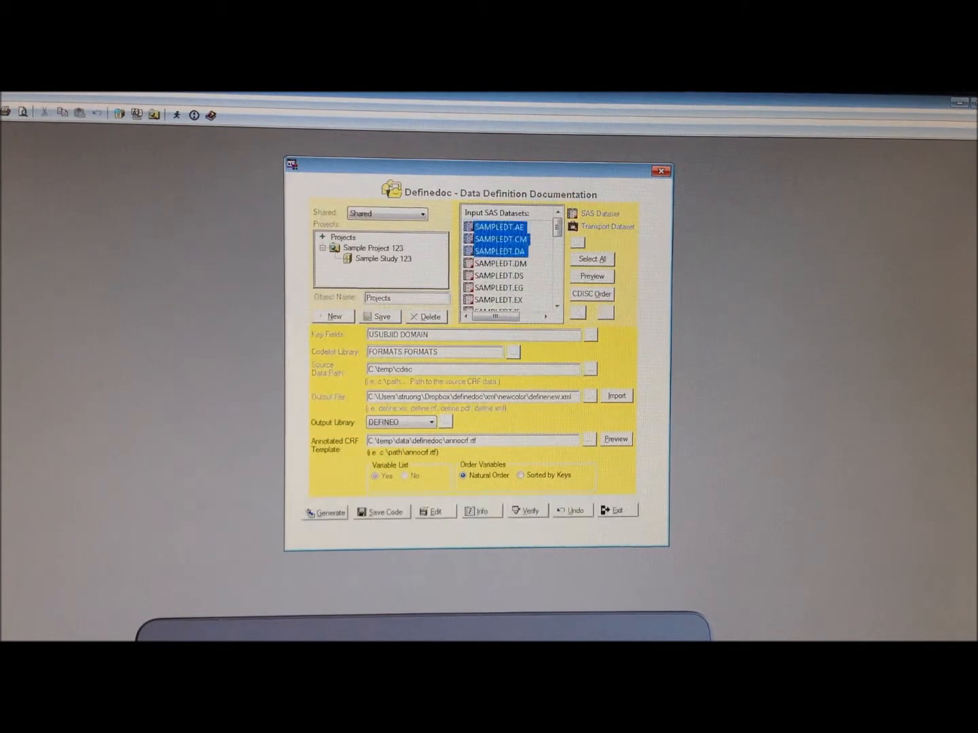
pyautogui.click(330, 513)
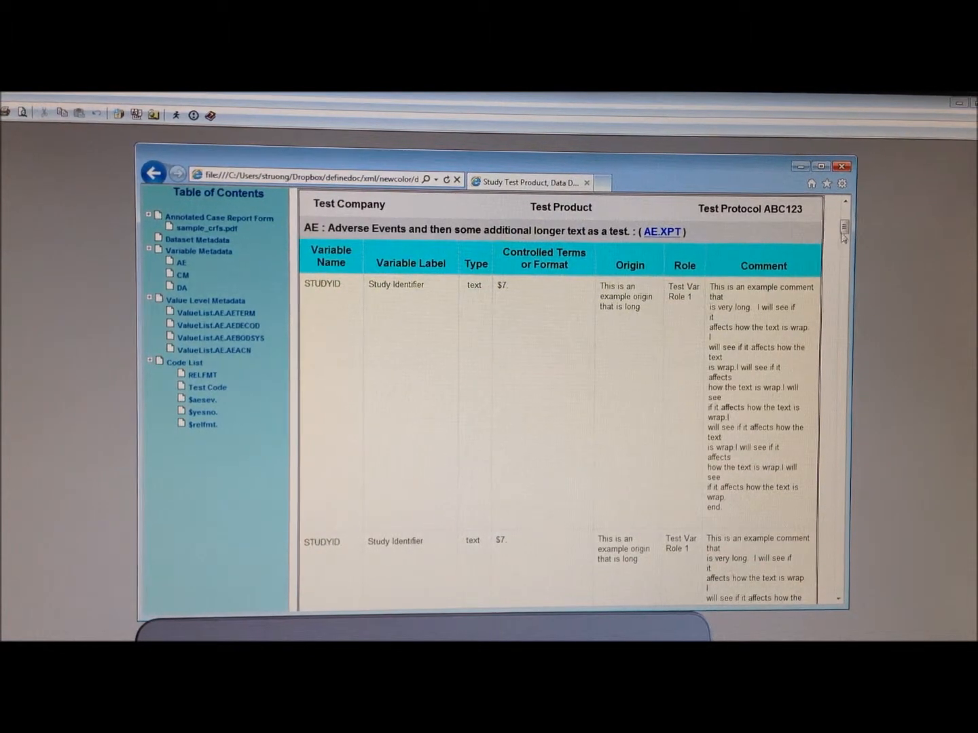
# - Browse the define XML through the AETERM value list and the Test Code code list
pyautogui.scroll(-3)
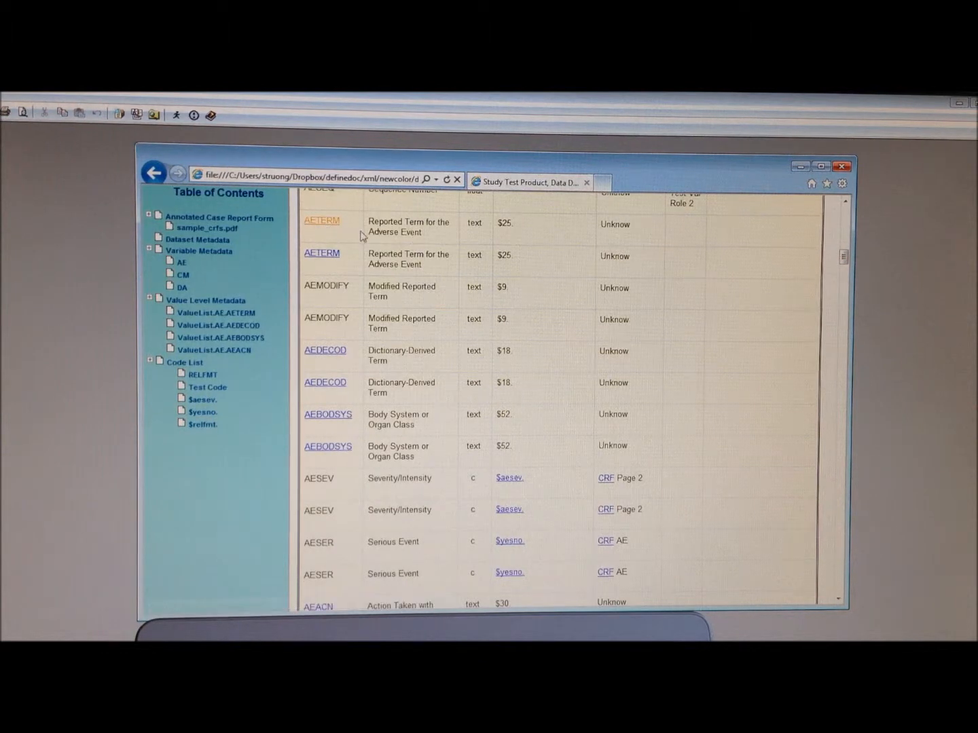
pyautogui.click(320, 220)
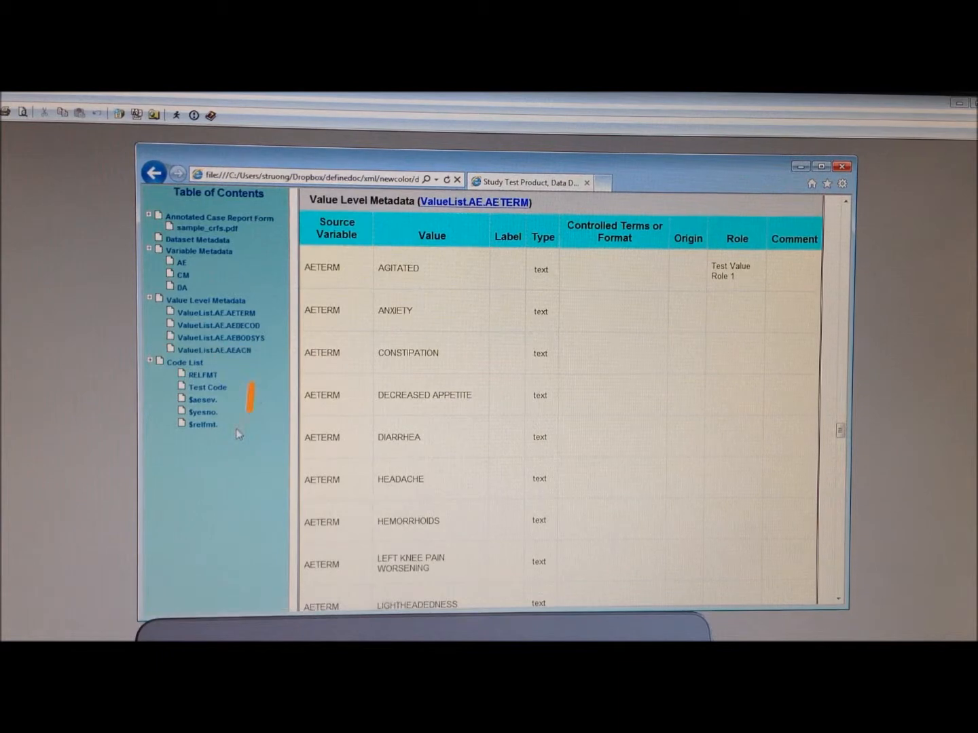
pyautogui.click(207, 385)
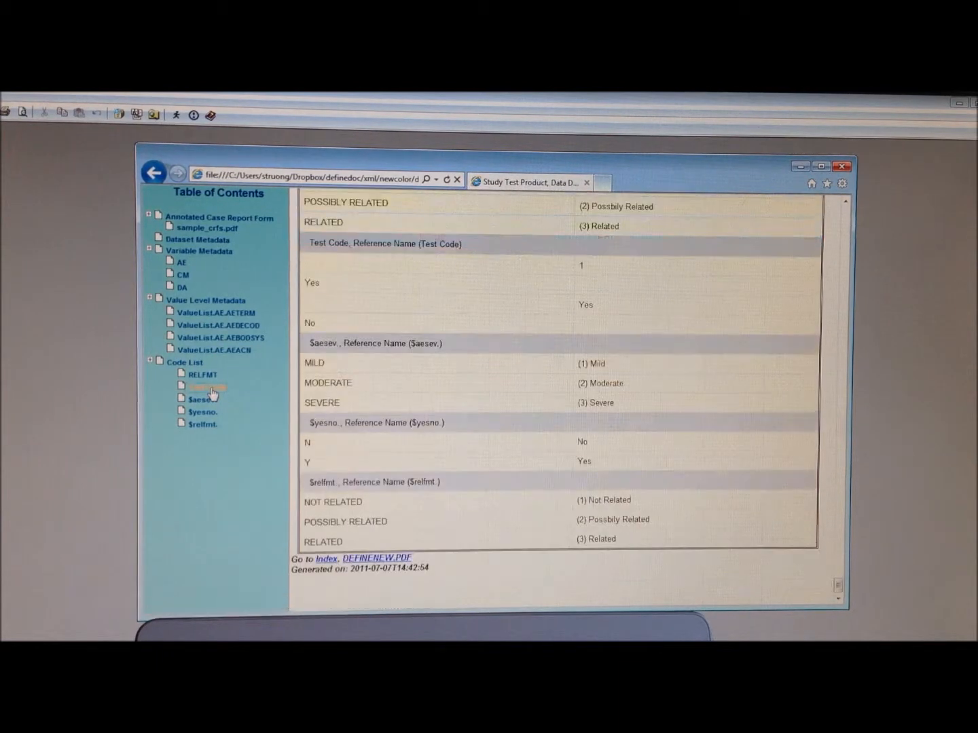
pyautogui.click(205, 386)
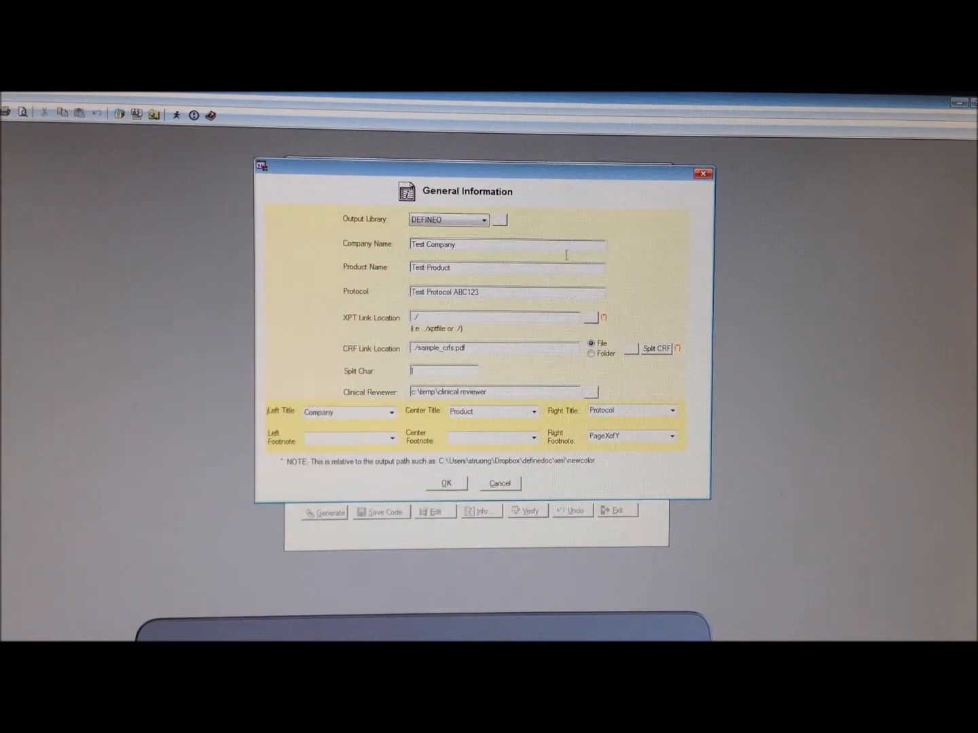
pyautogui.moveTo(588, 389)
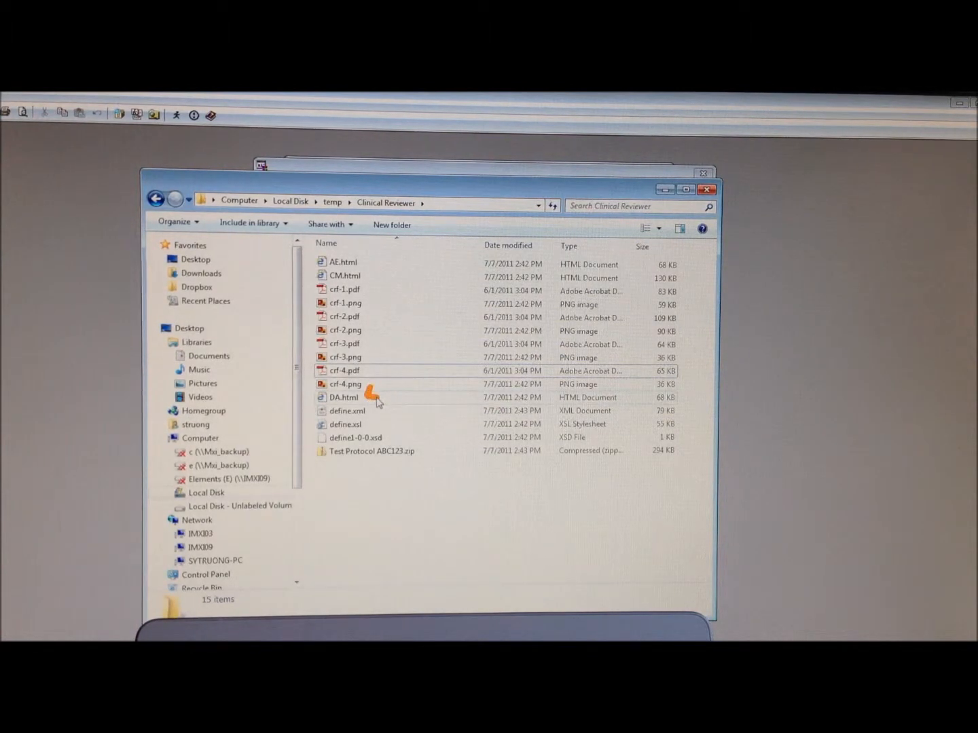
pyautogui.moveTo(423, 329)
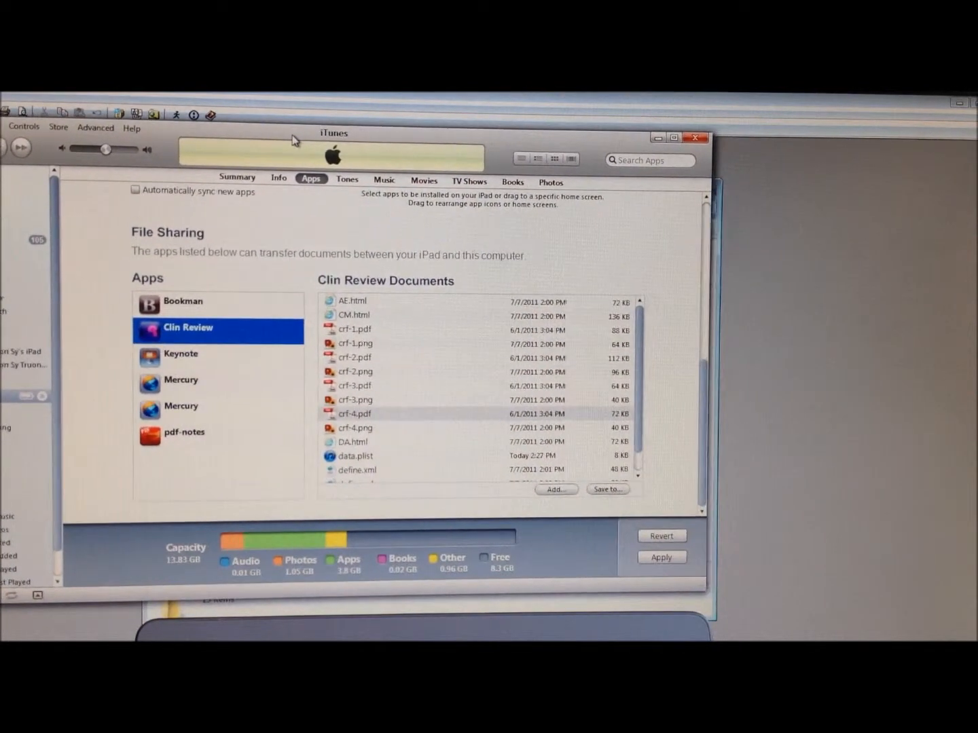
pyautogui.moveTo(270, 152)
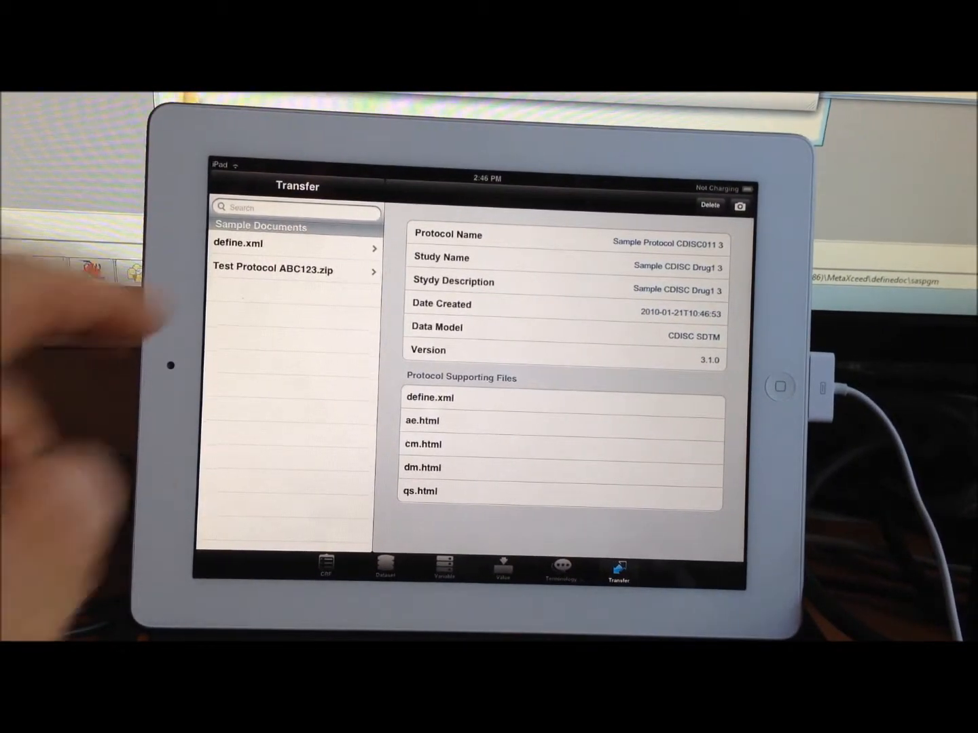
pyautogui.moveTo(238, 305)
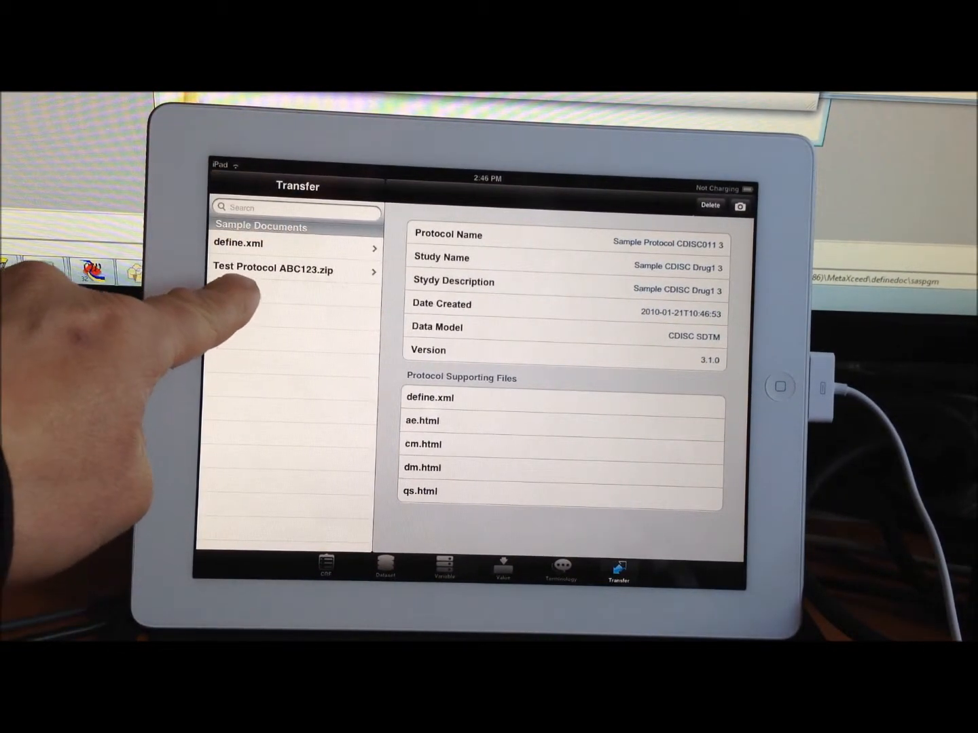
# - Uncompress Test Protocol ABC123.zip and load its define.xml in Clin Review
pyautogui.click(296, 269)
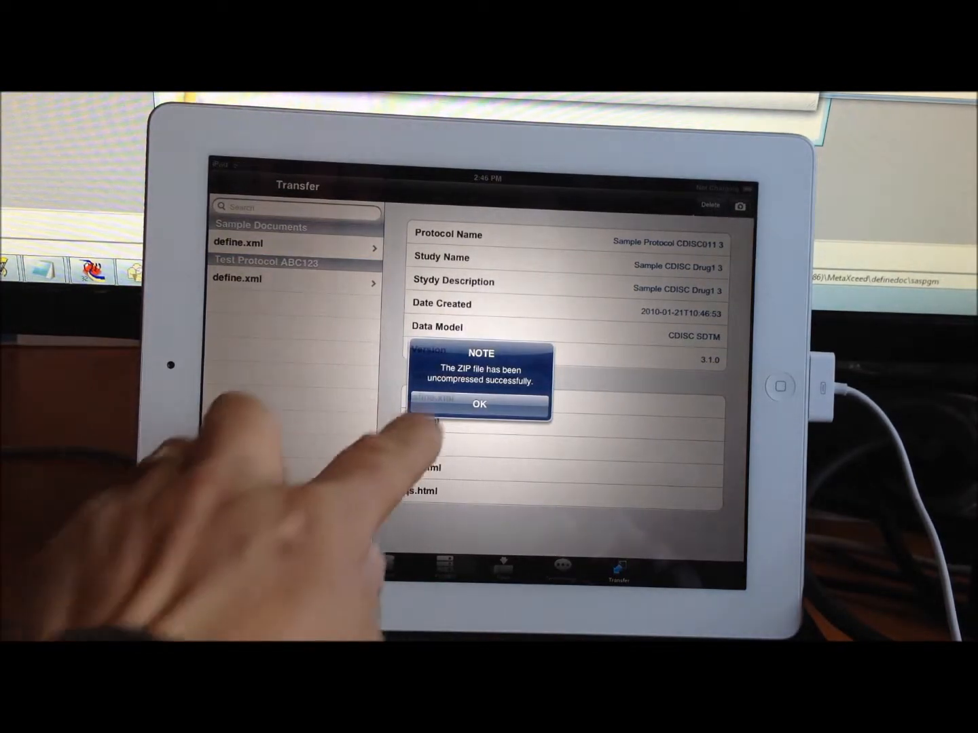
pyautogui.click(479, 405)
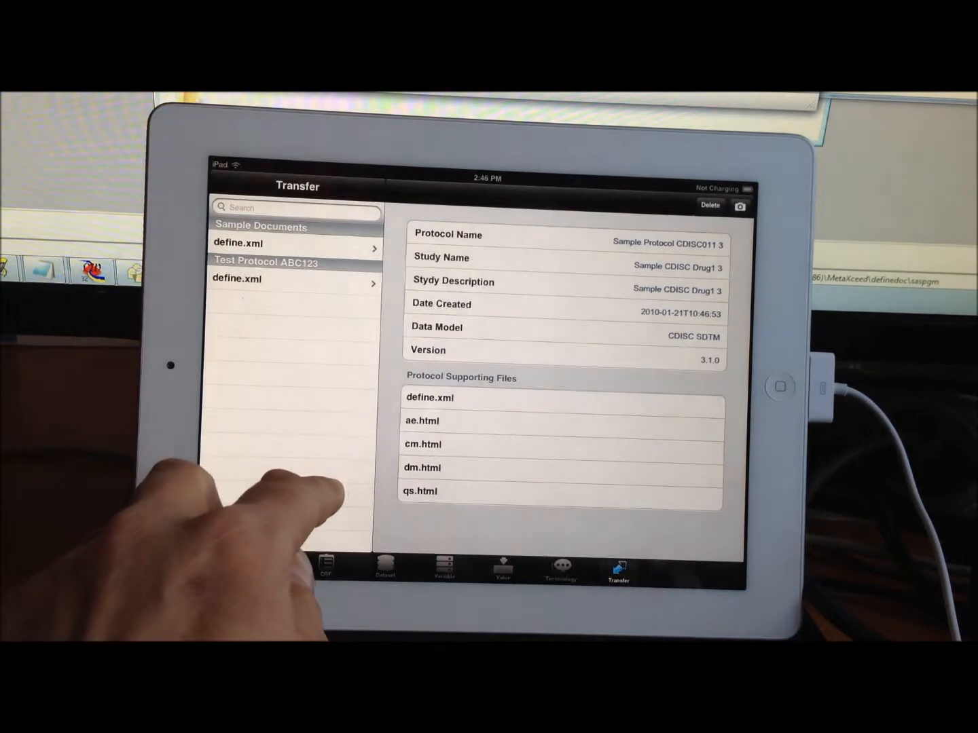
pyautogui.click(285, 278)
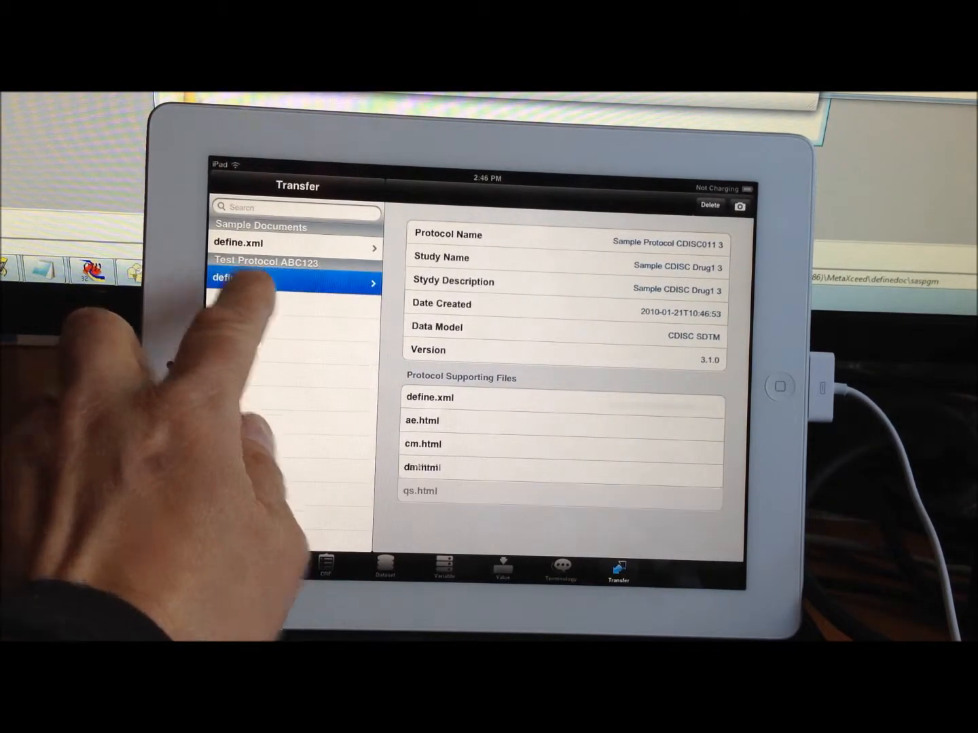
pyautogui.click(429, 396)
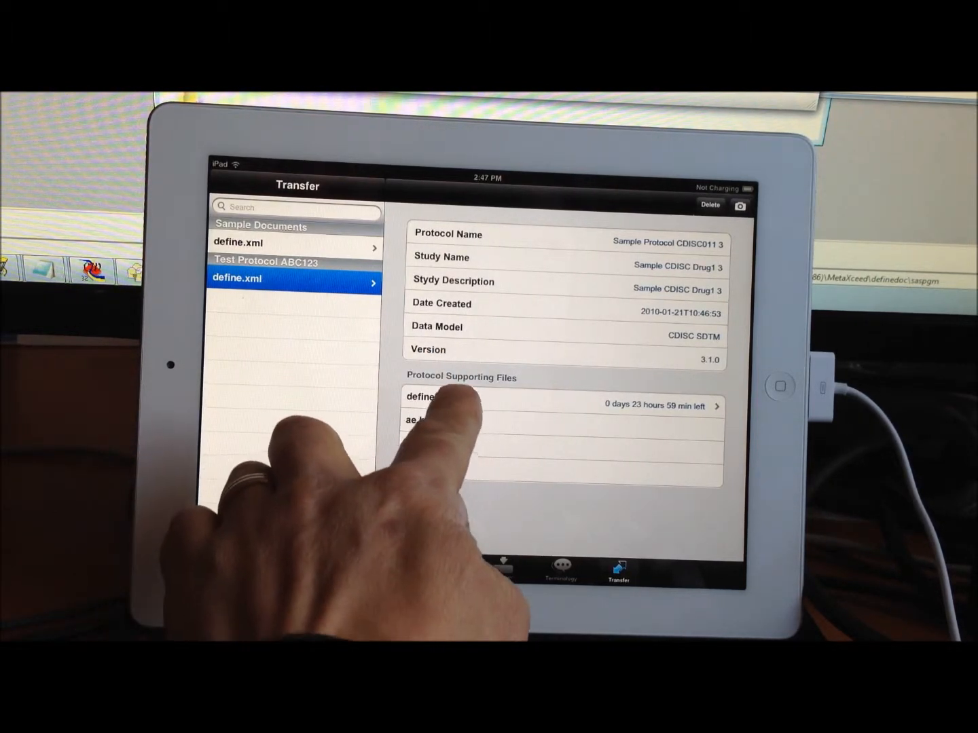
# - Show the DA annotated CRF page with its Randomization section
pyautogui.click(428, 404)
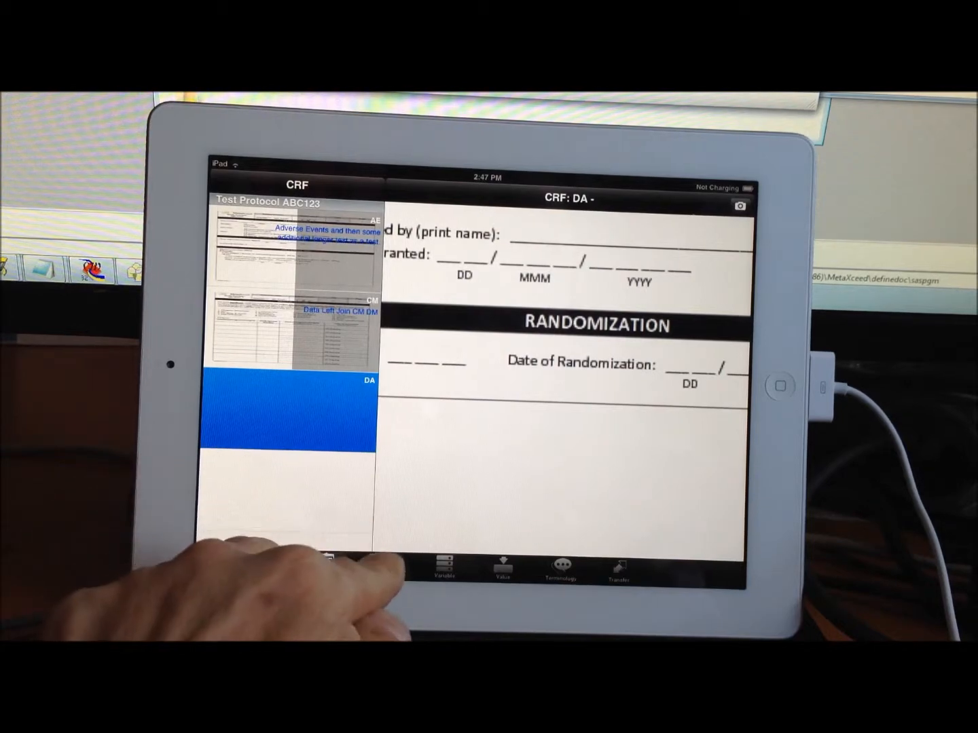
# - Browse the DA, AE and CM datasets and search CM for 'lev' to highlight Levothyroxine
pyautogui.click(384, 565)
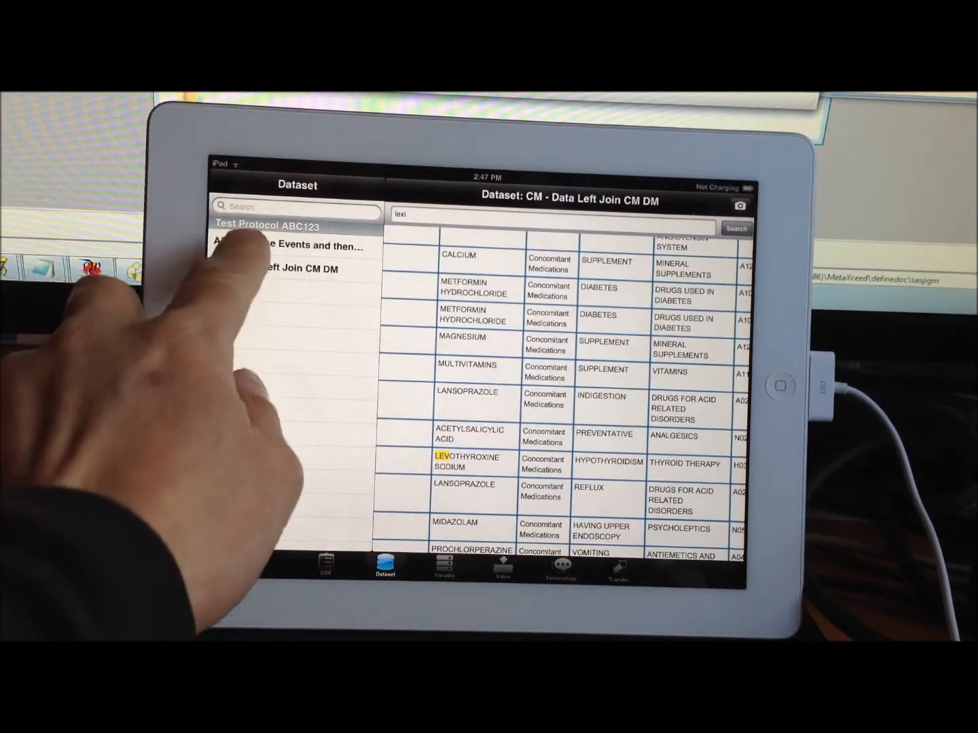
pyautogui.click(245, 291)
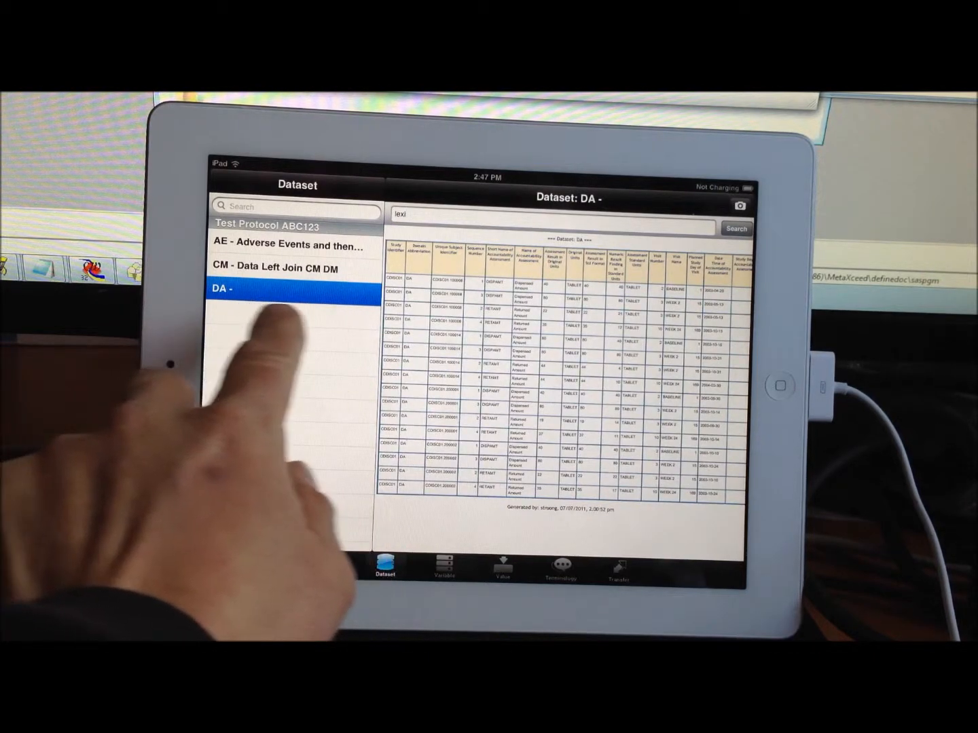
pyautogui.click(292, 244)
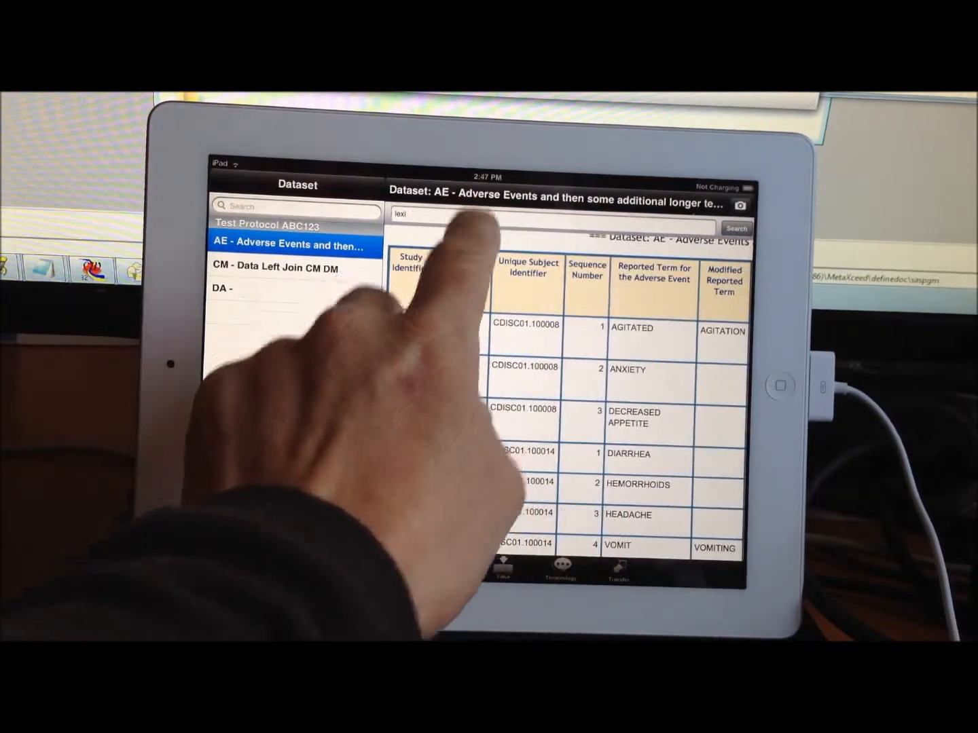
pyautogui.click(293, 268)
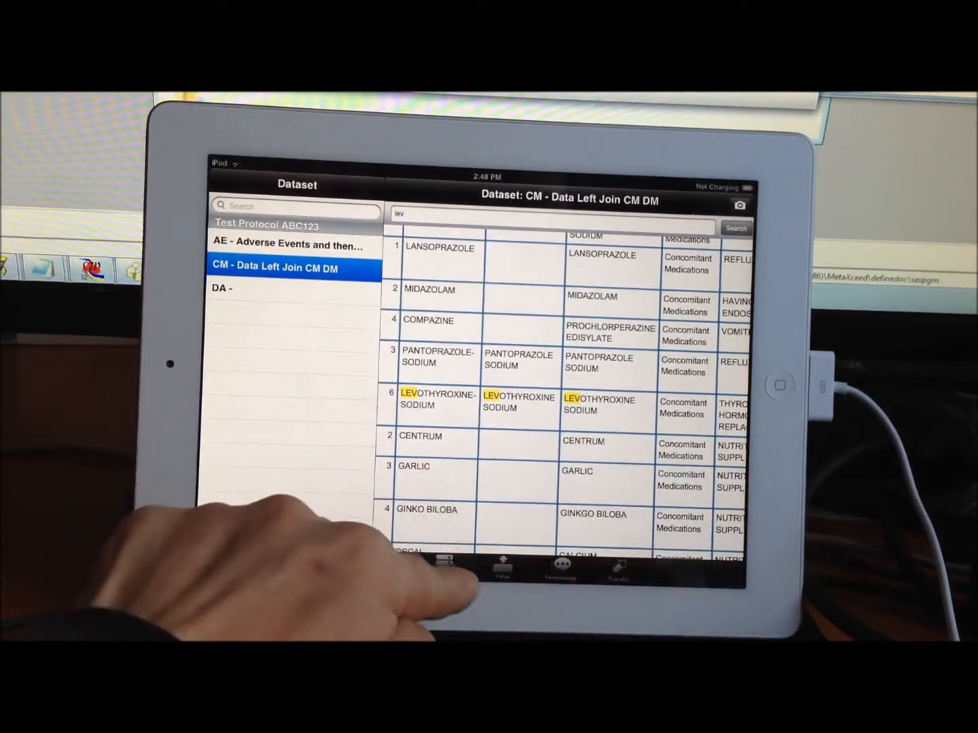
pyautogui.click(443, 568)
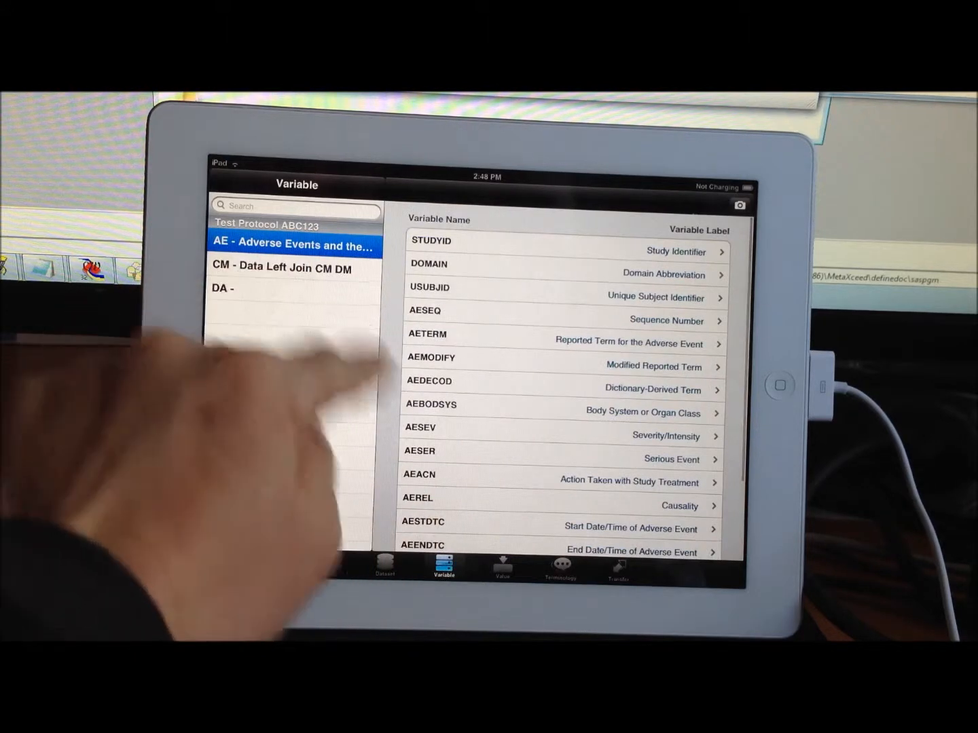
pyautogui.click(293, 269)
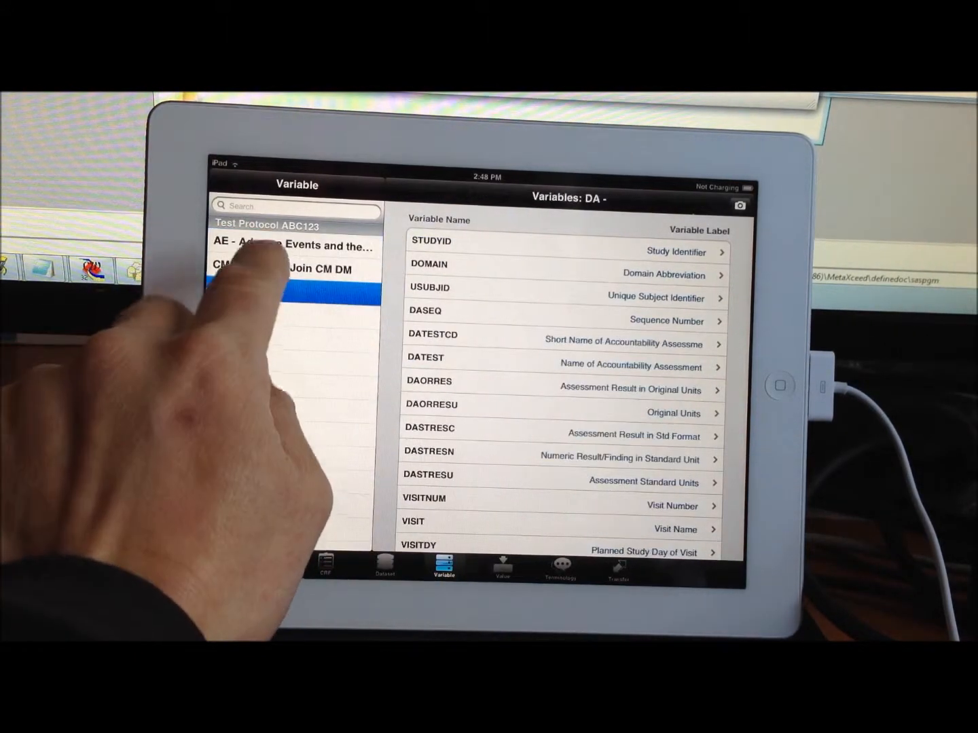
pyautogui.click(292, 269)
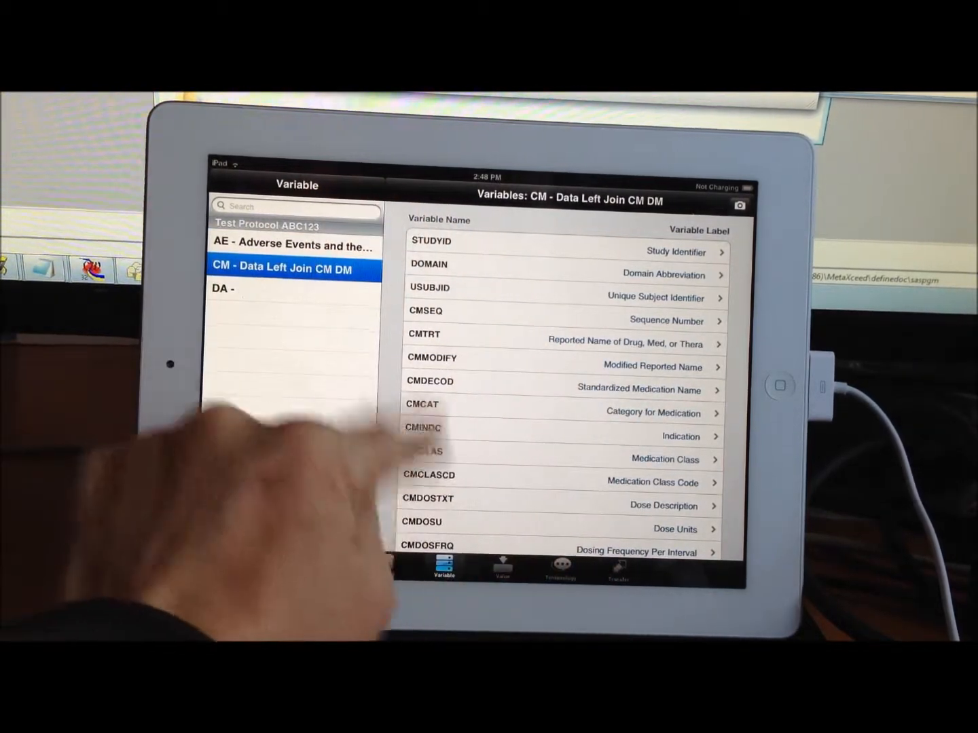
pyautogui.click(501, 567)
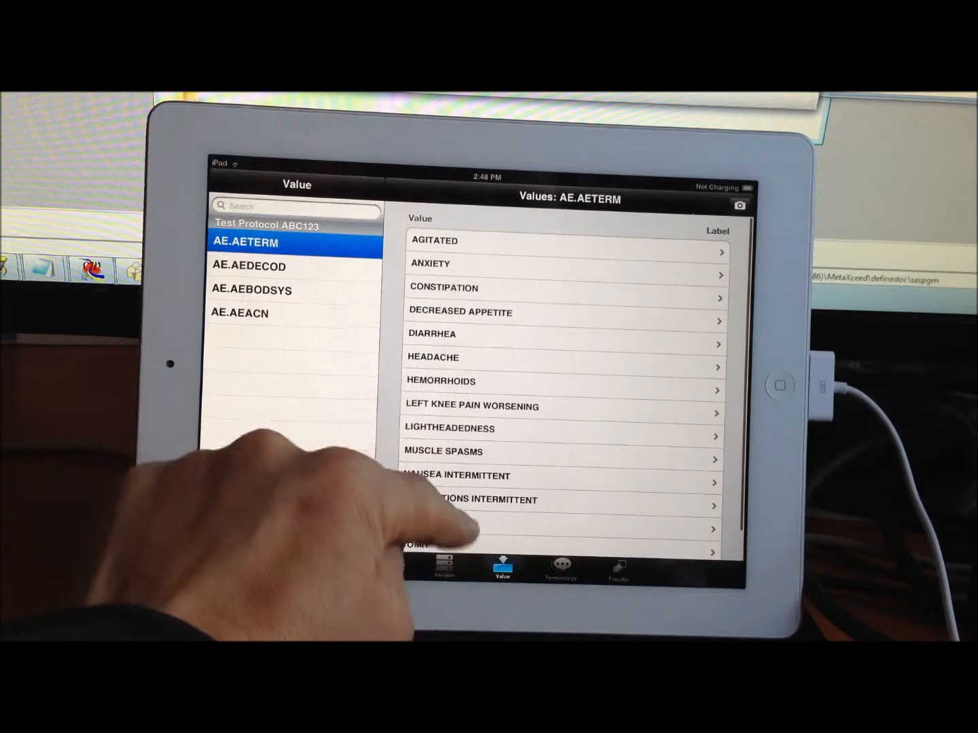
pyautogui.click(250, 266)
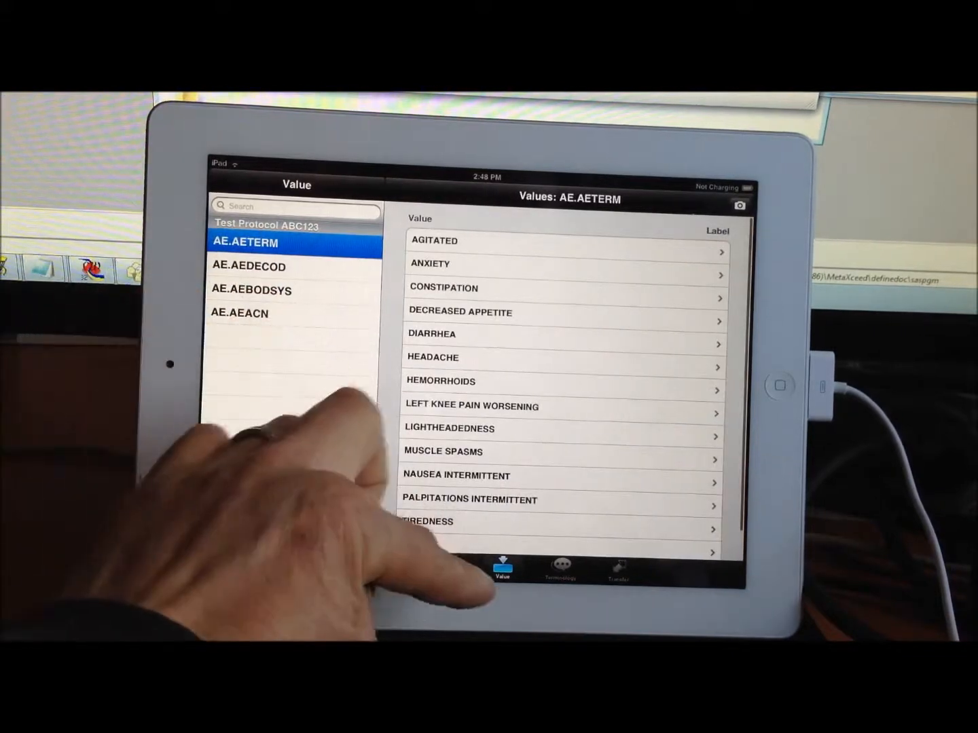
pyautogui.click(443, 568)
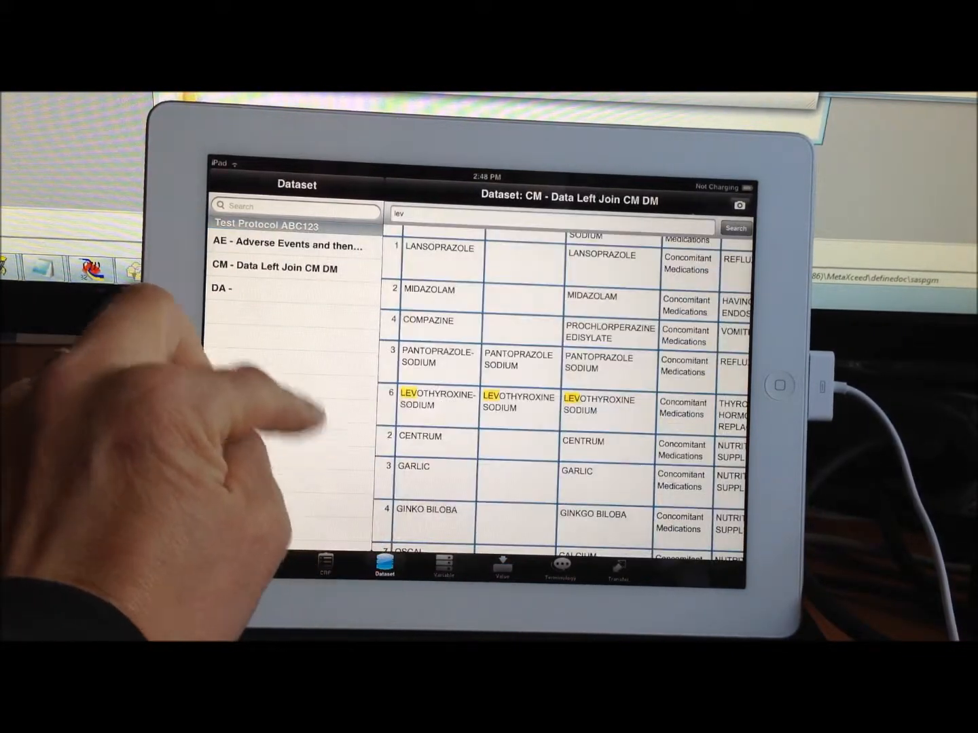
# - Switch between the CM and AE datasets, ending on the full AE adverse events listing
pyautogui.click(285, 245)
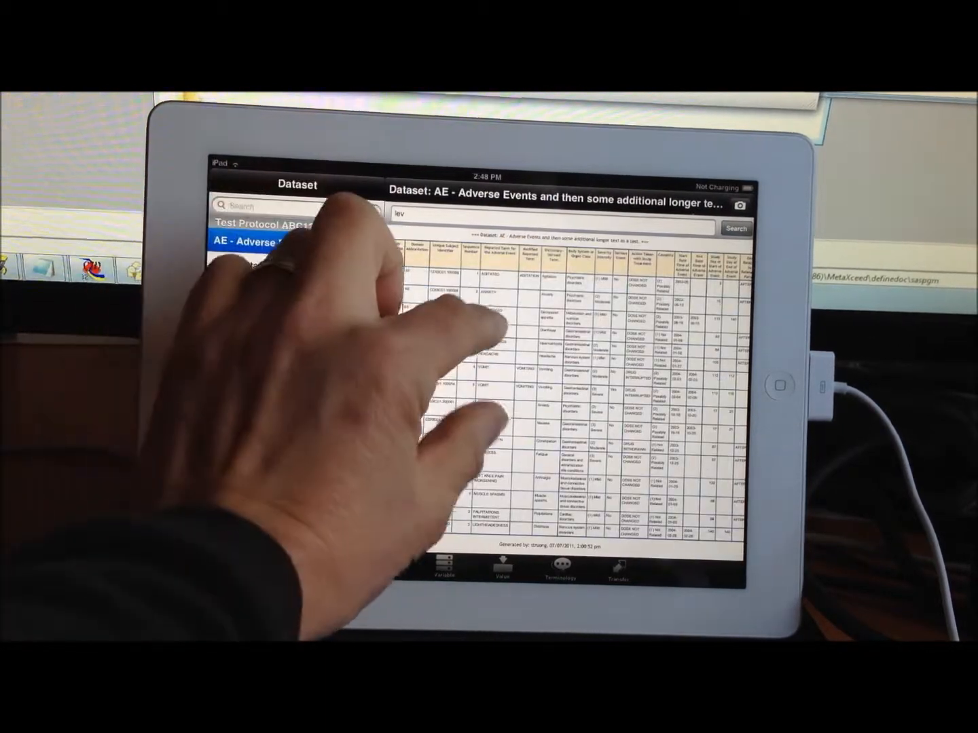
pyautogui.click(298, 269)
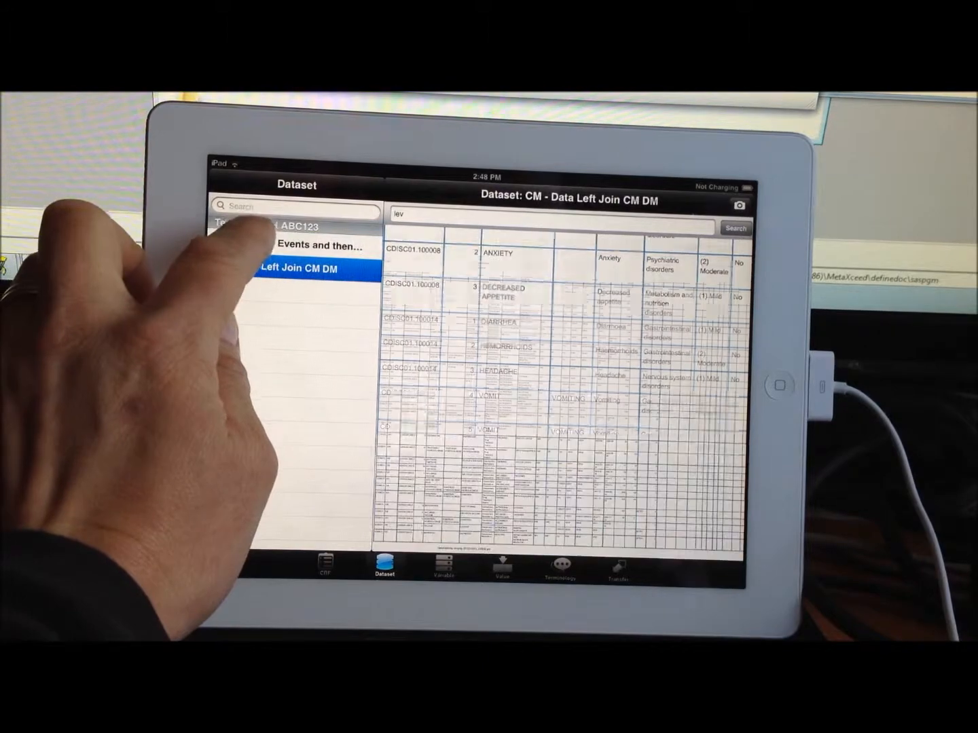
pyautogui.click(296, 246)
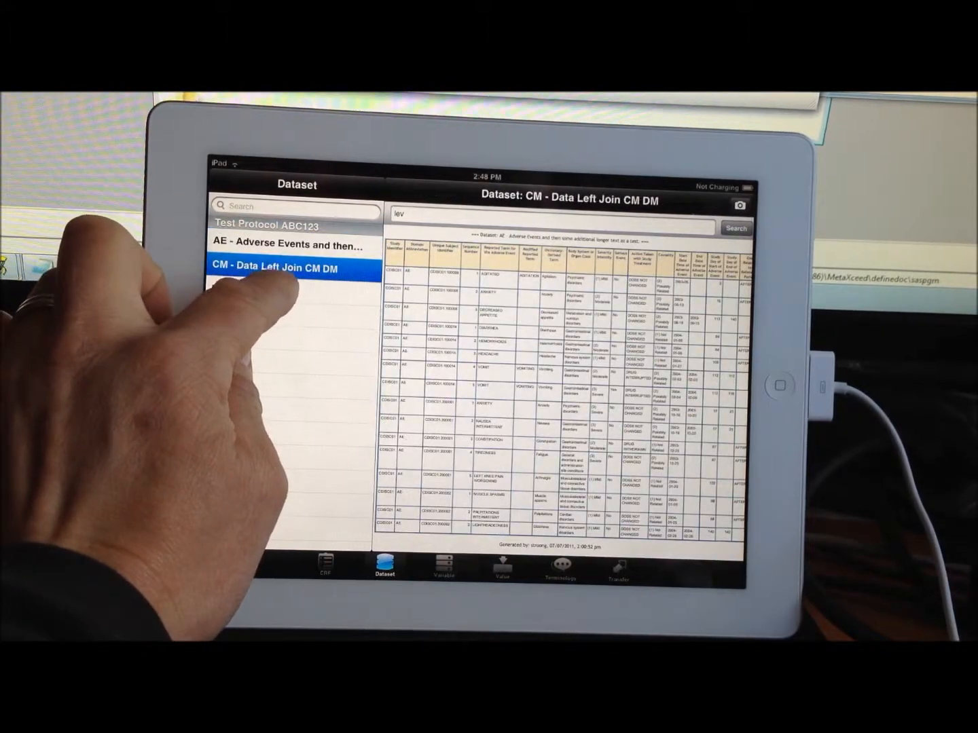
pyautogui.click(285, 242)
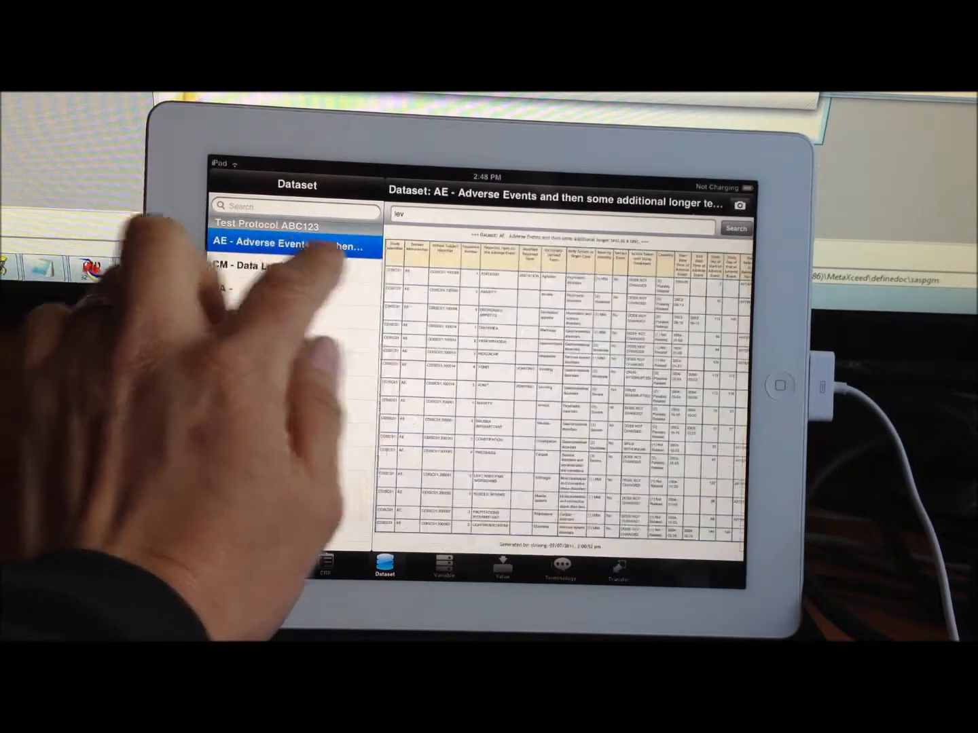